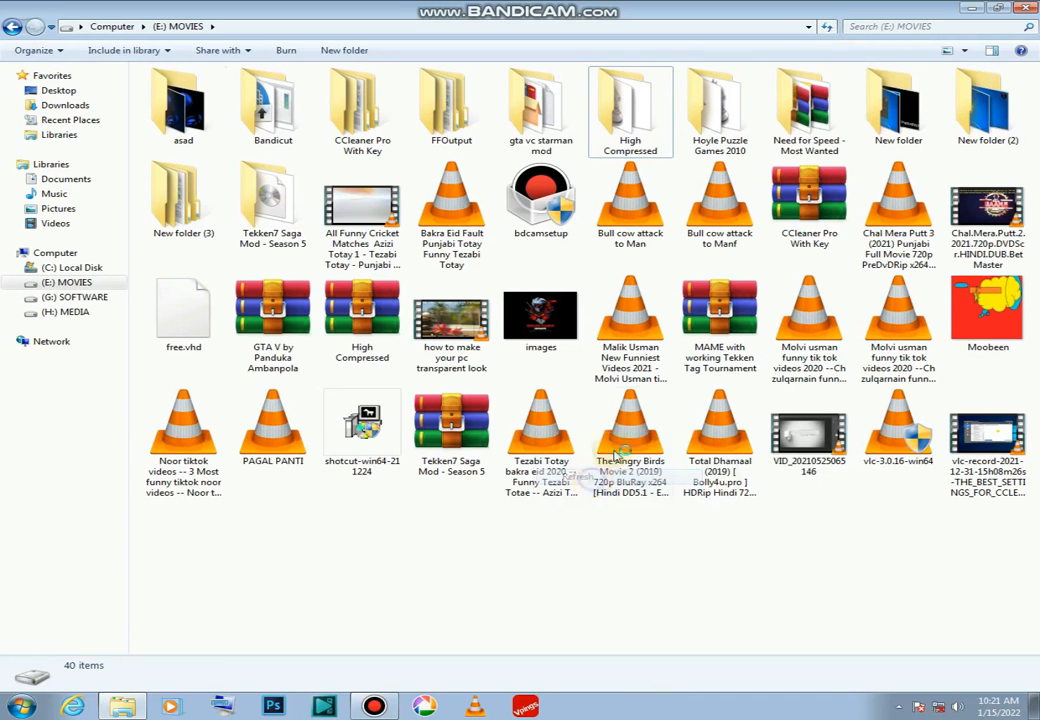
- Open the High Compressed folder's context menu to reach the WinRAR archiving options
right_click(630, 110)
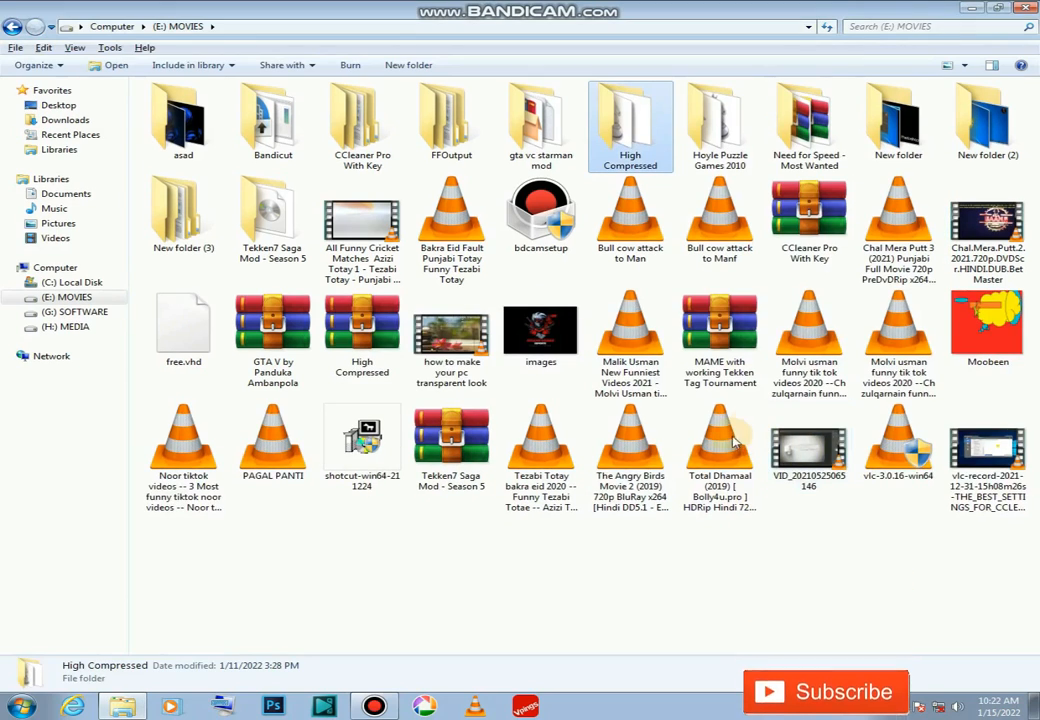
right_click(630, 110)
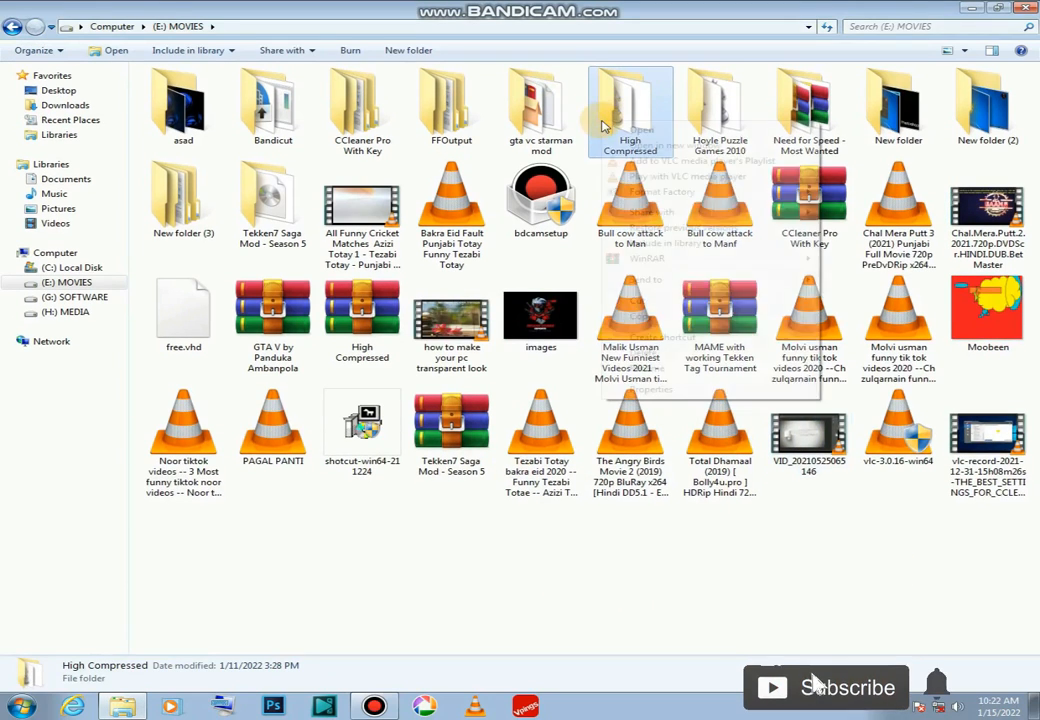
right_click(630, 110)
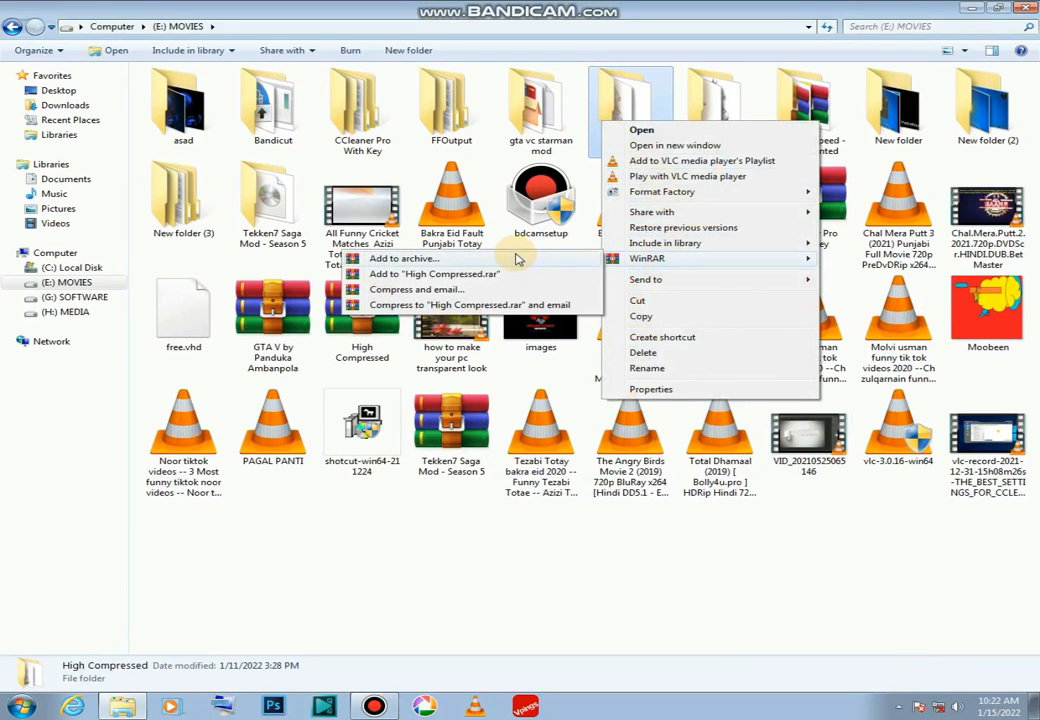
- Start High Compressed.rar with Best compression, a 4 MB dictionary and solid archiving
left_click(403, 258)
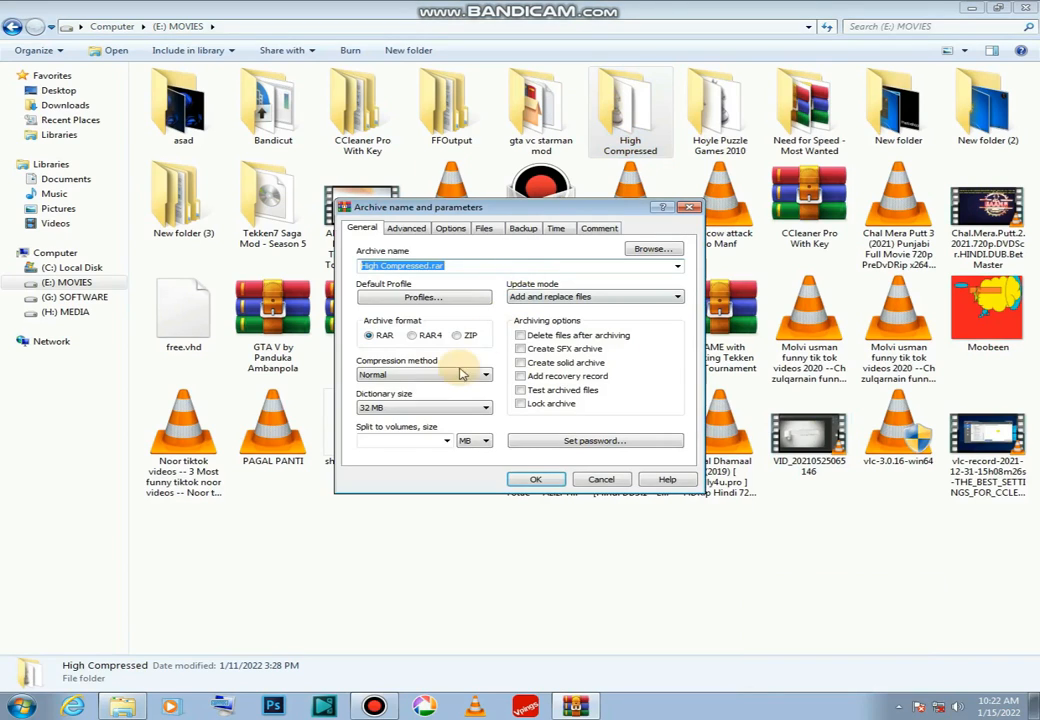
left_click(485, 374)
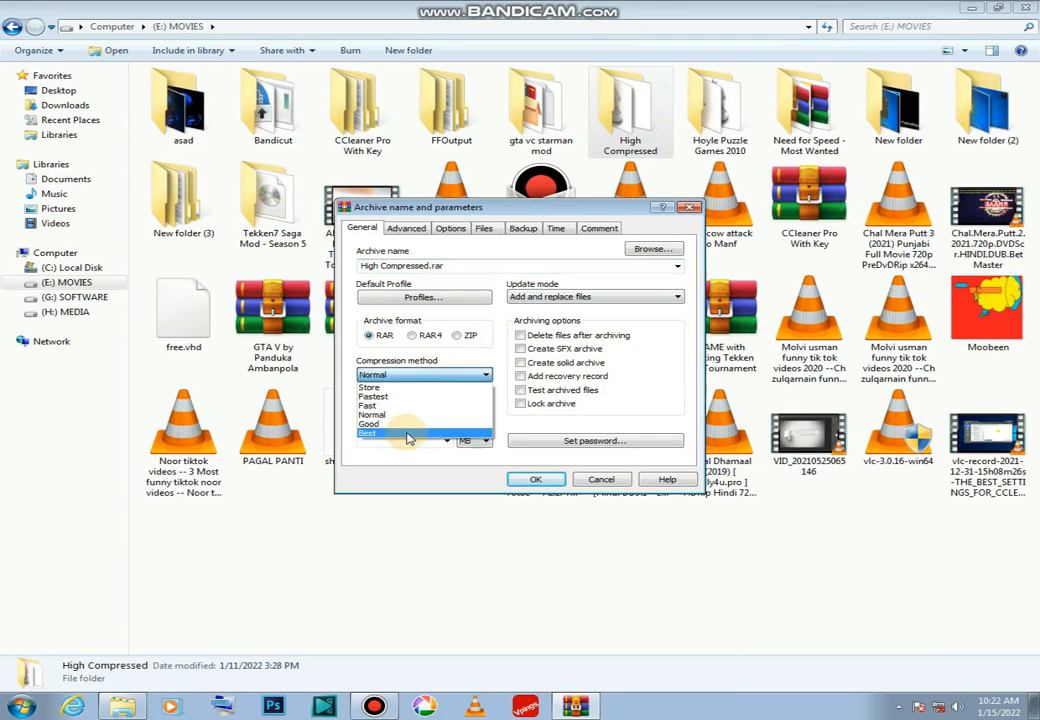
left_click(368, 433)
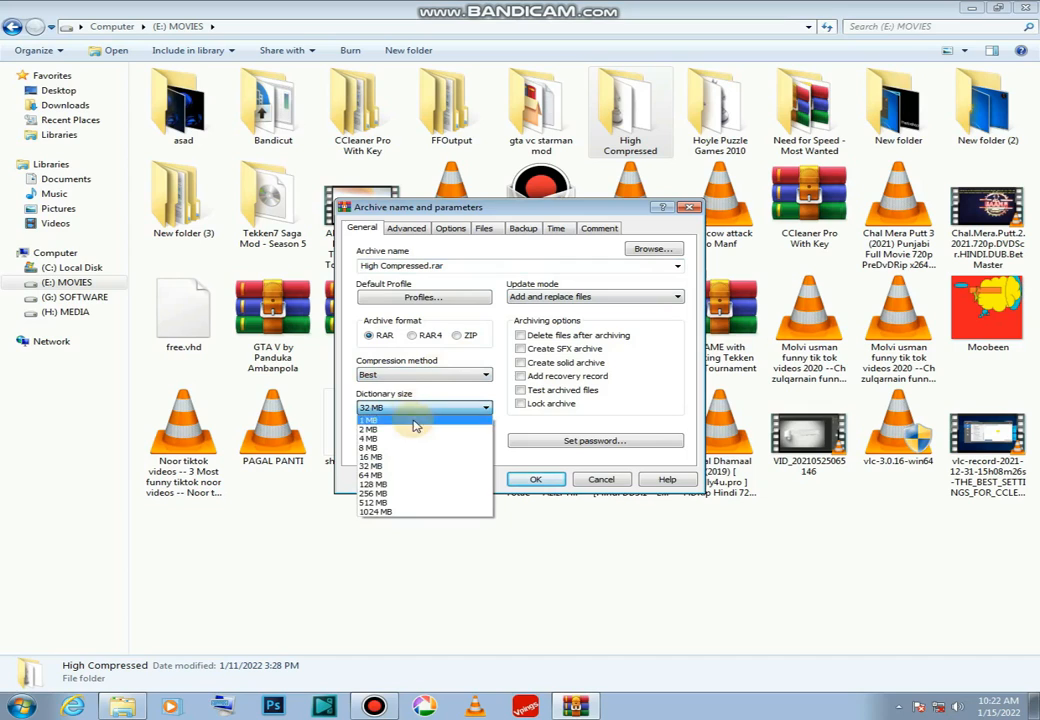
left_click(369, 438)
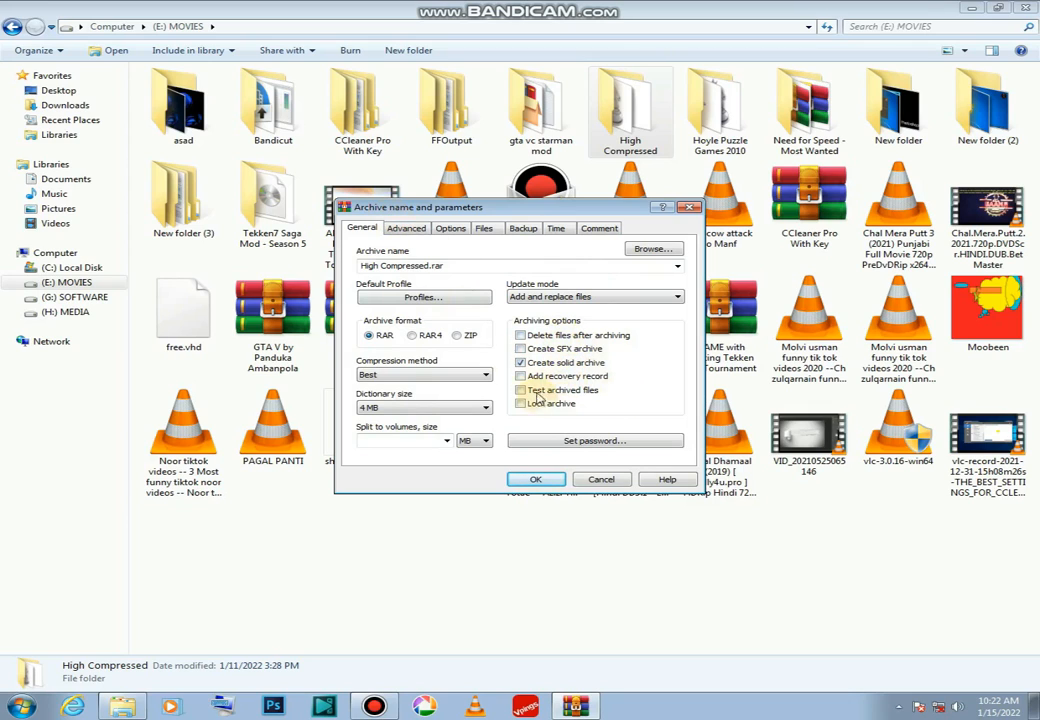
- Save file security, streams and hard links, and enable delta compression
left_click(406, 228)
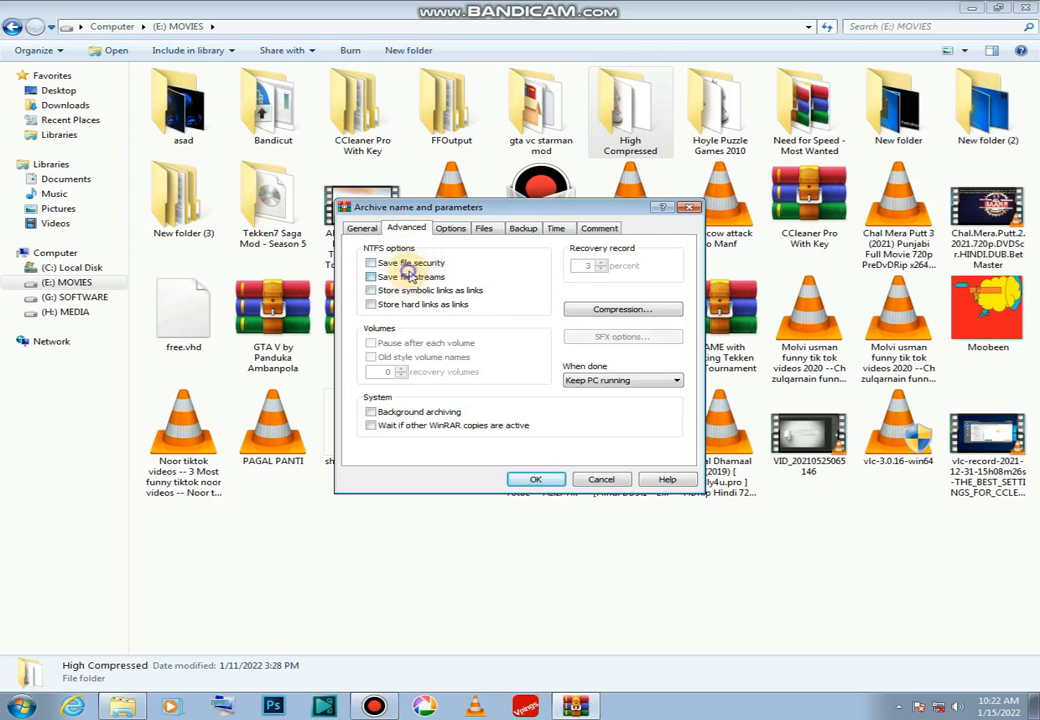
left_click(622, 308)
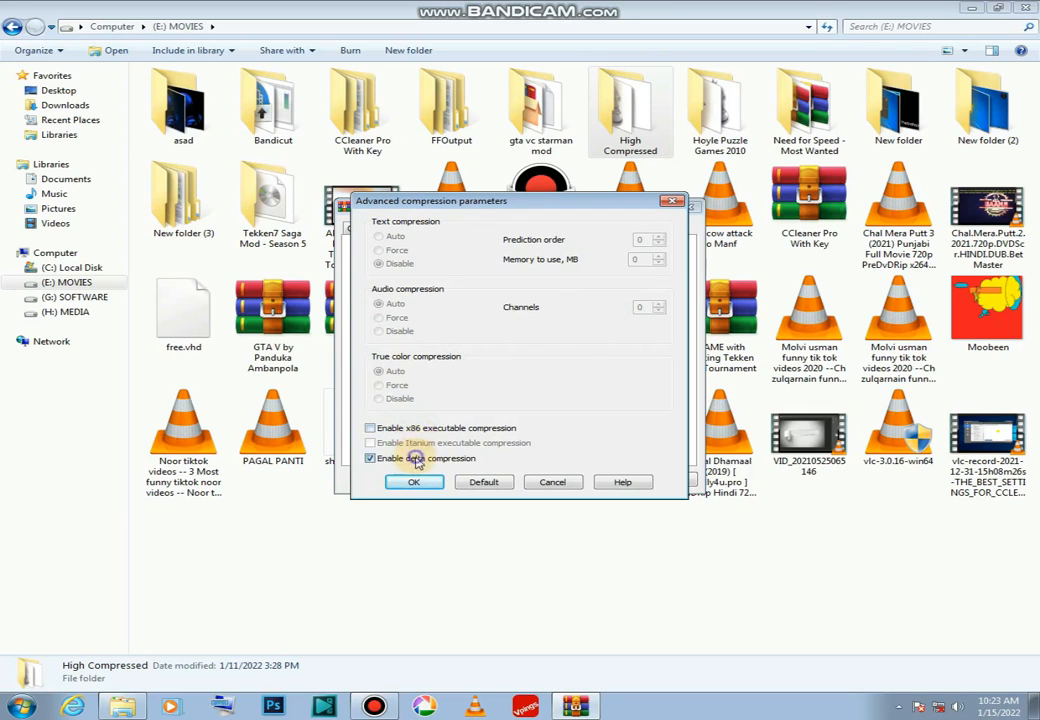
left_click(414, 482)
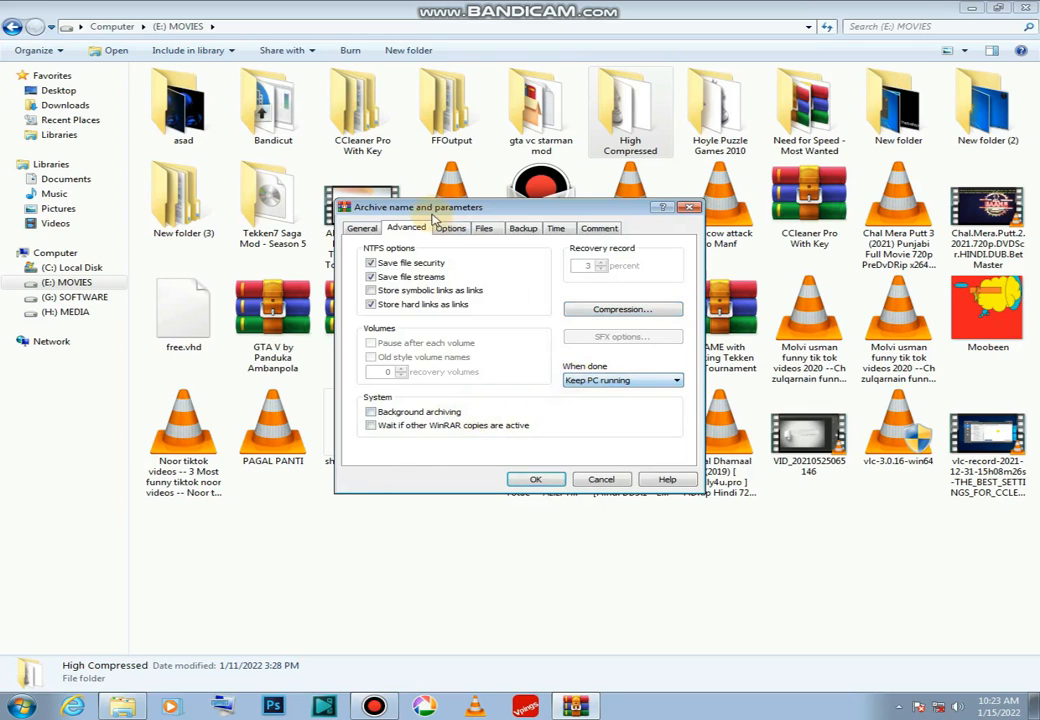
left_click(451, 228)
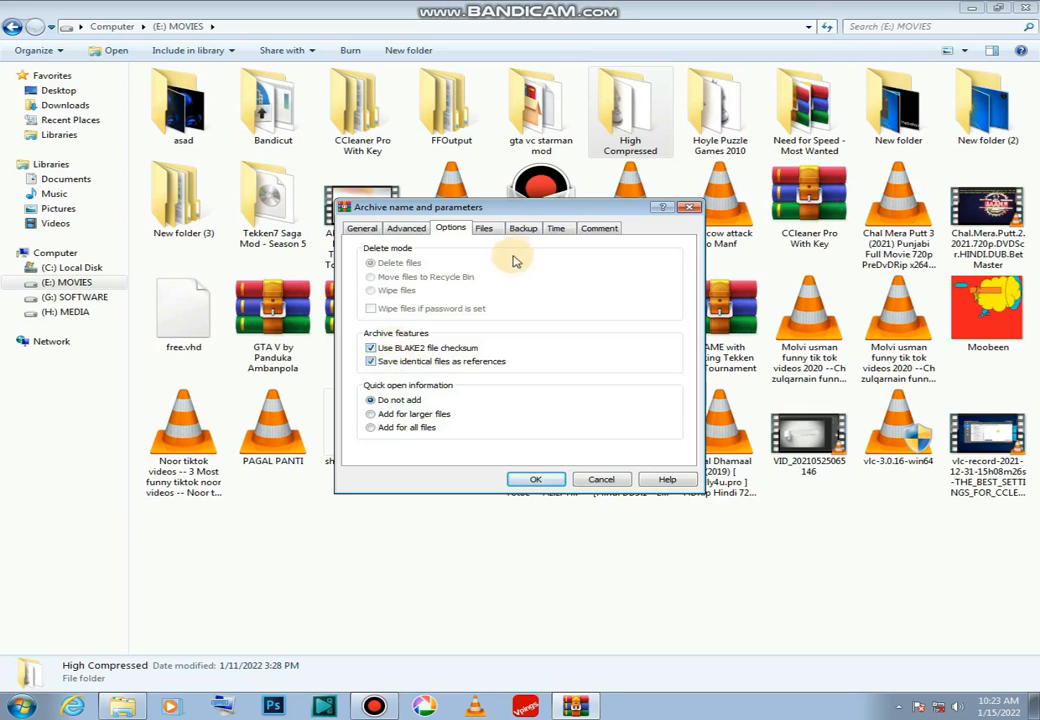
- Review the Backup, Time and Comment settings, including the archive time choices
left_click(522, 228)
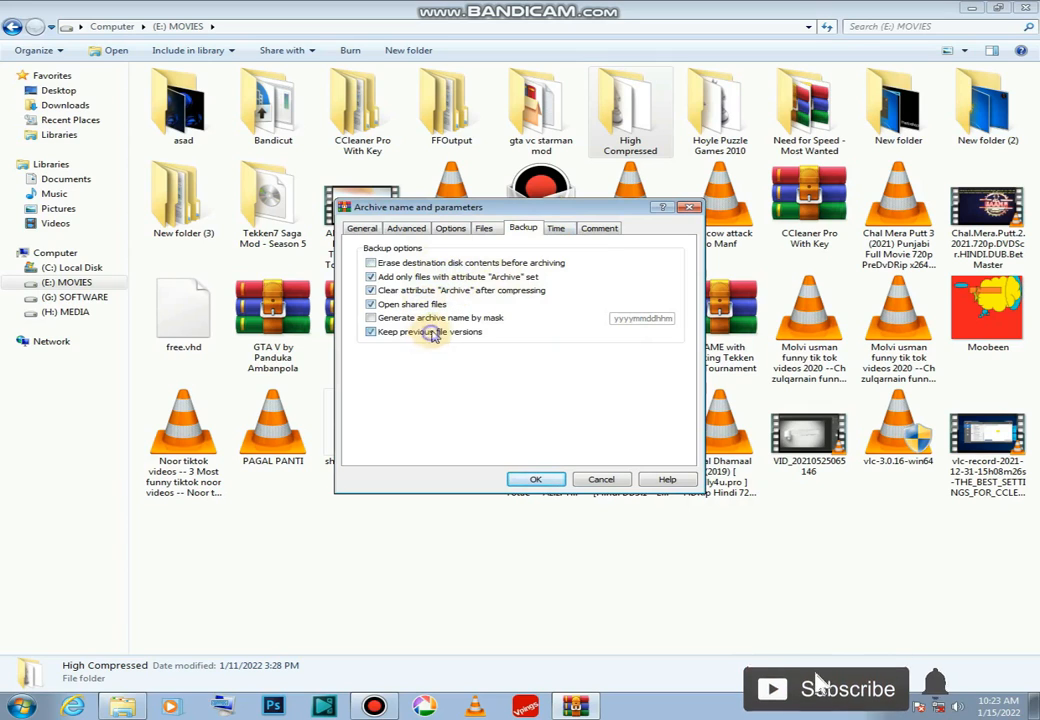
left_click(556, 228)
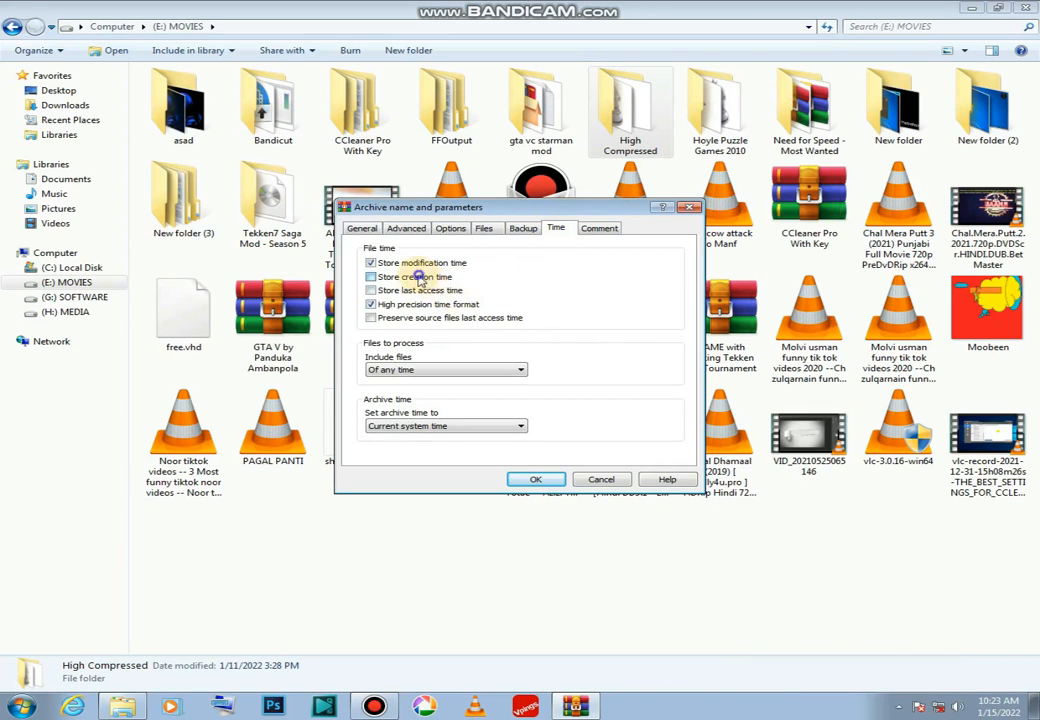
left_click(519, 425)
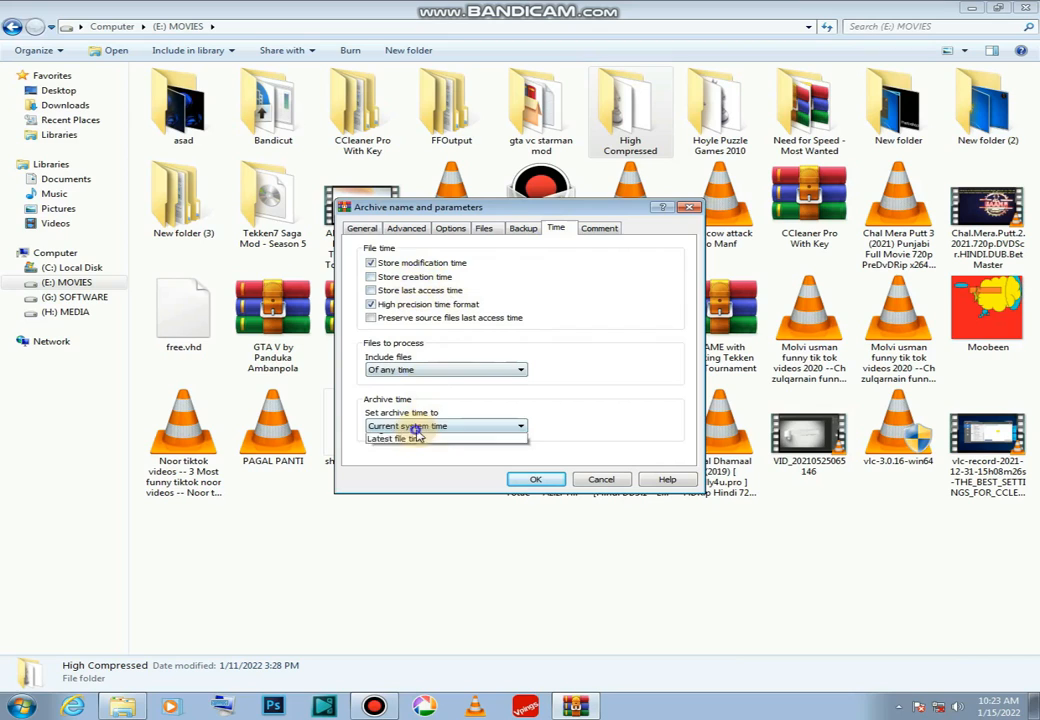
left_click(599, 228)
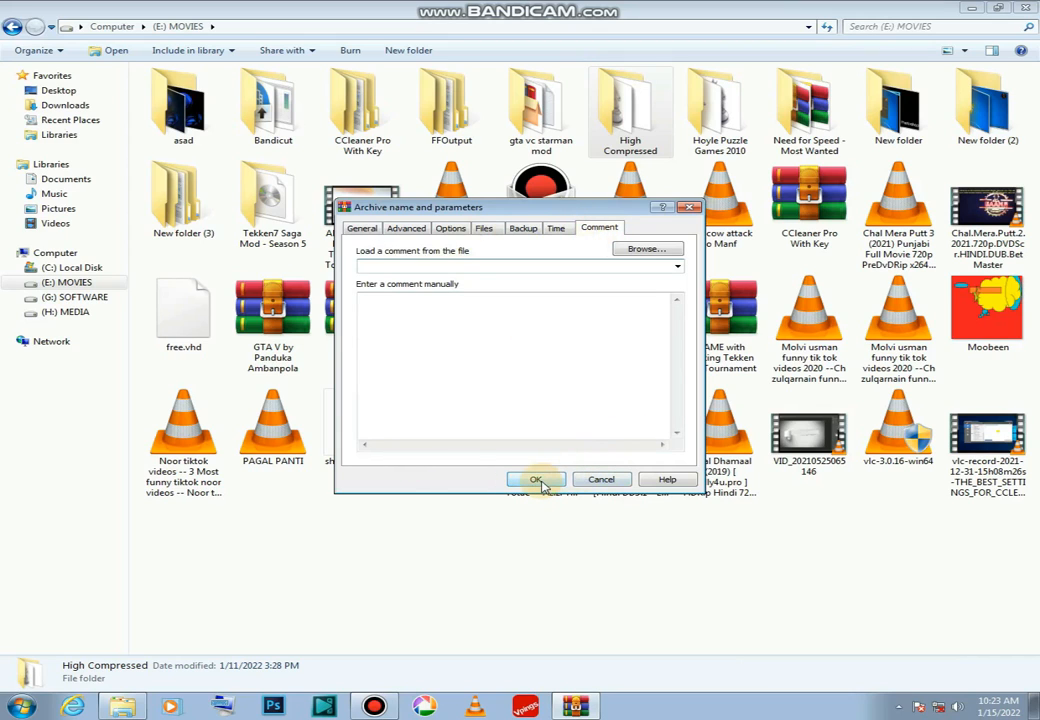
- Confirm the settings and let WinRAR build High Compressed.rar
left_click(535, 479)
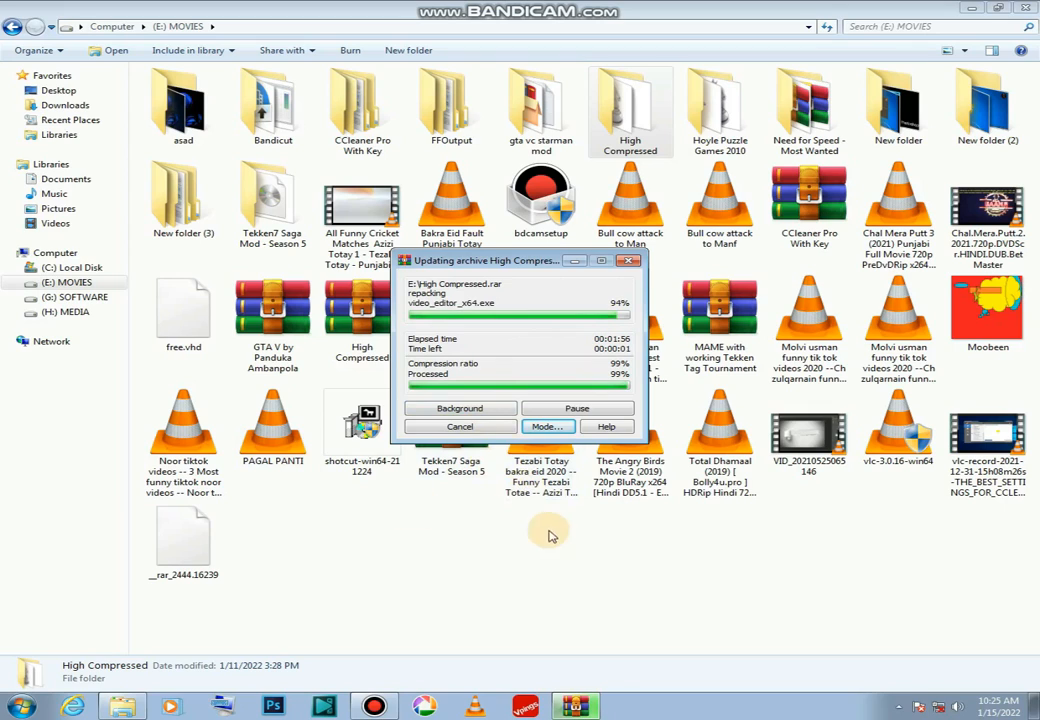
mouse_move(477, 513)
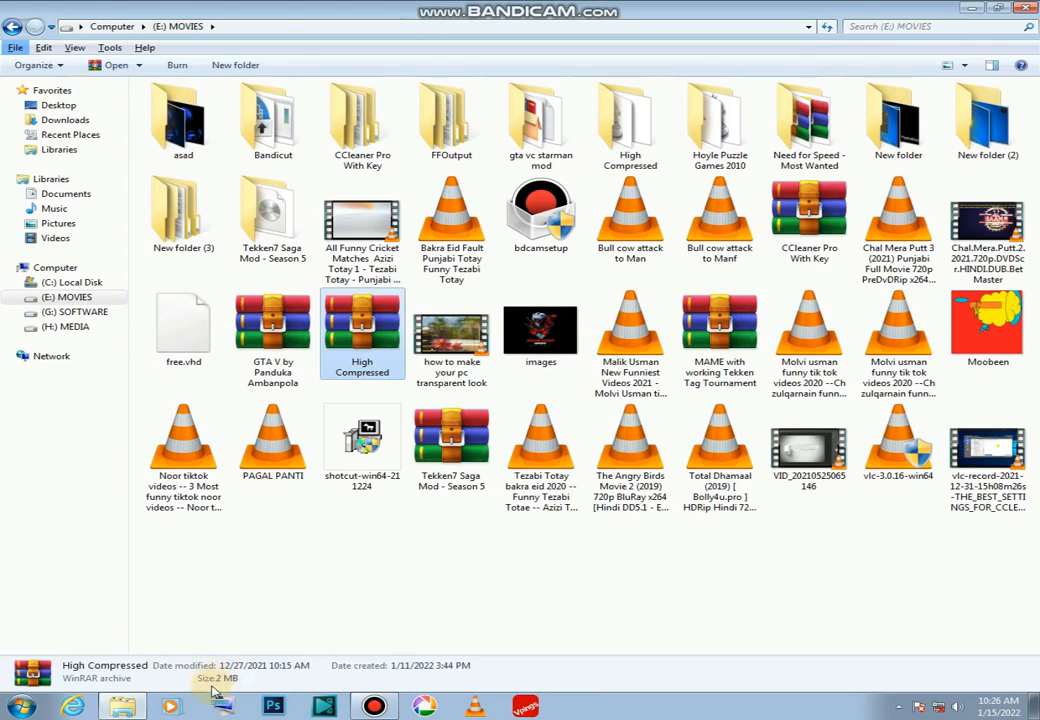
- Open Properties for the finished High Compressed.rar on the MOVIES drive
right_click(362, 340)
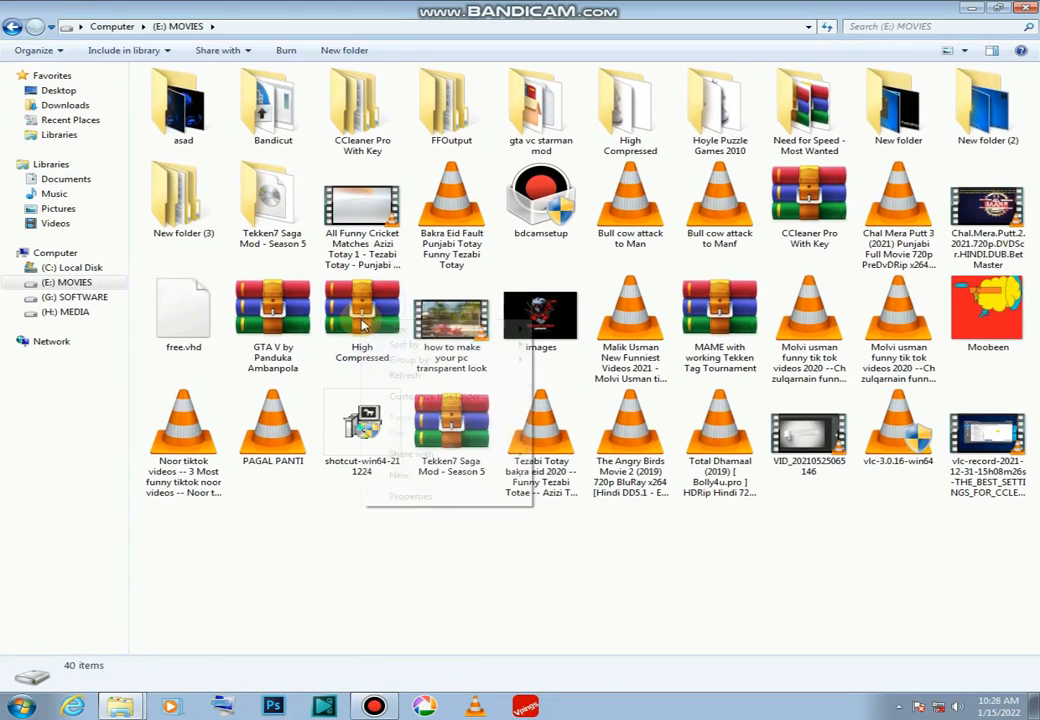
right_click(362, 325)
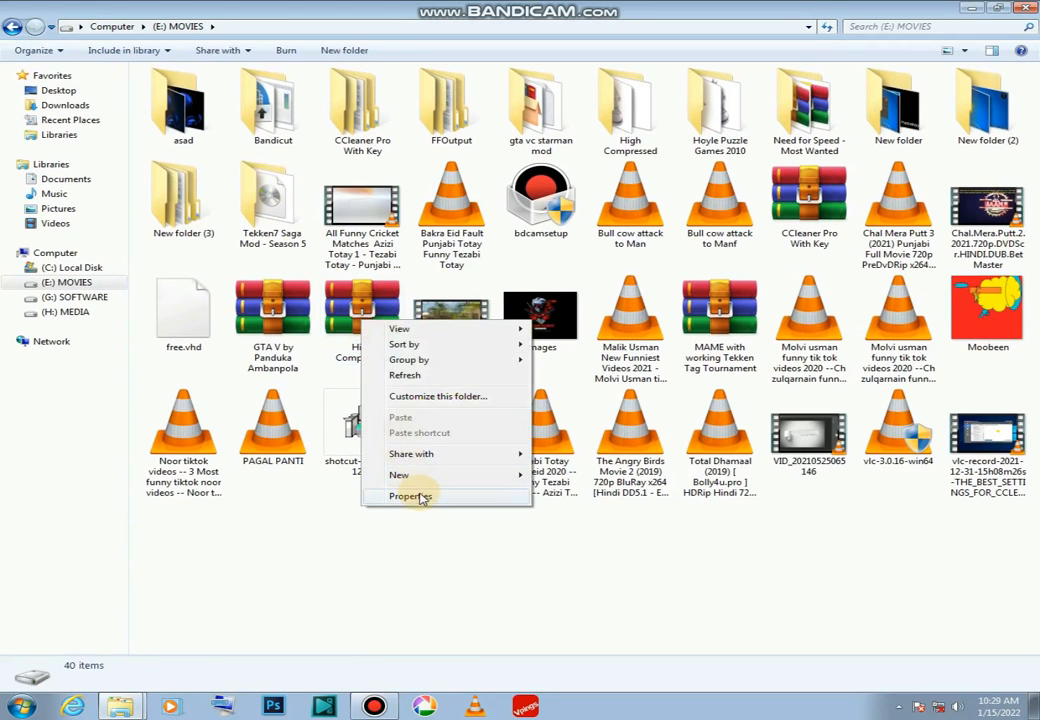
left_click(409, 496)
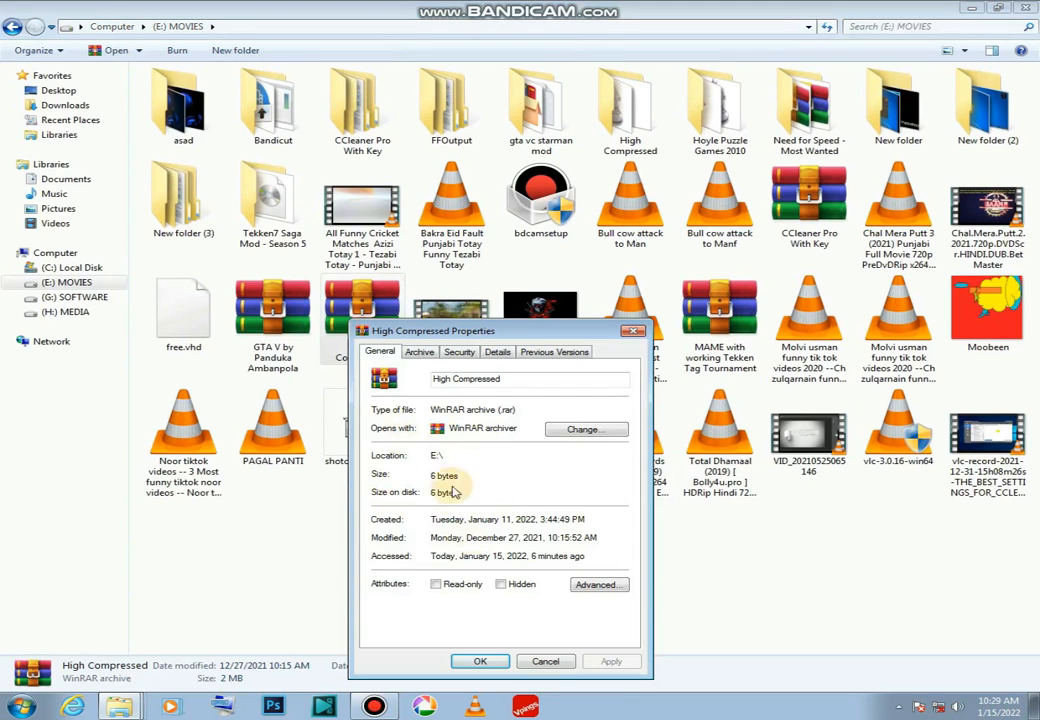